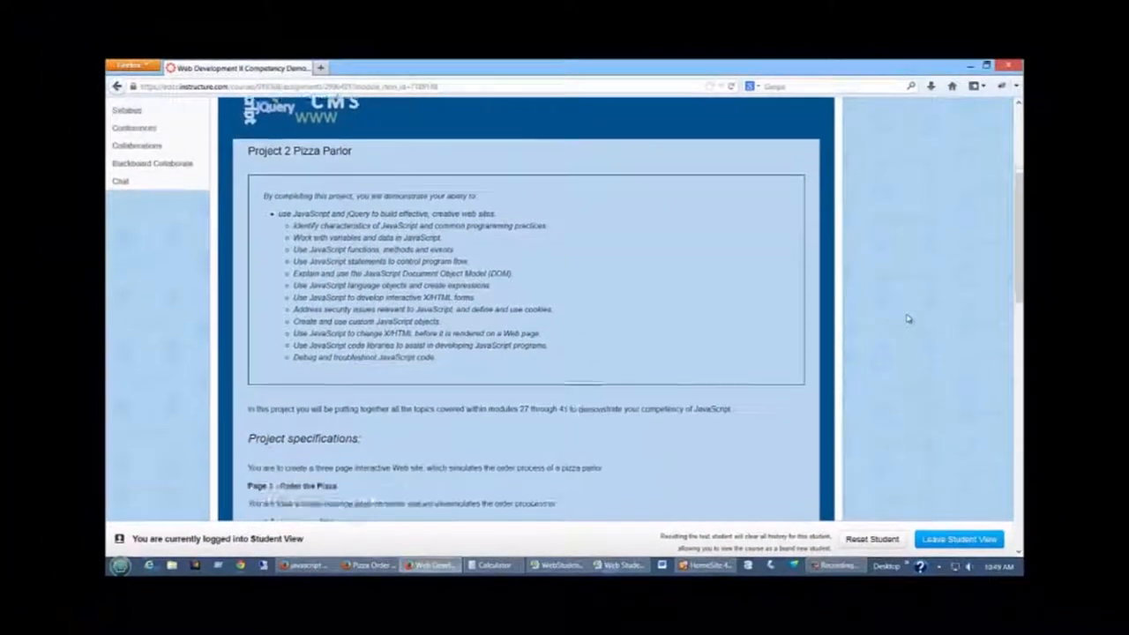
Step: Scroll the Pizza Parlor assignment to the Project specifications and Page 1 section
{"action": "scroll", "scroll_direction": "down", "scroll_amount": 3}
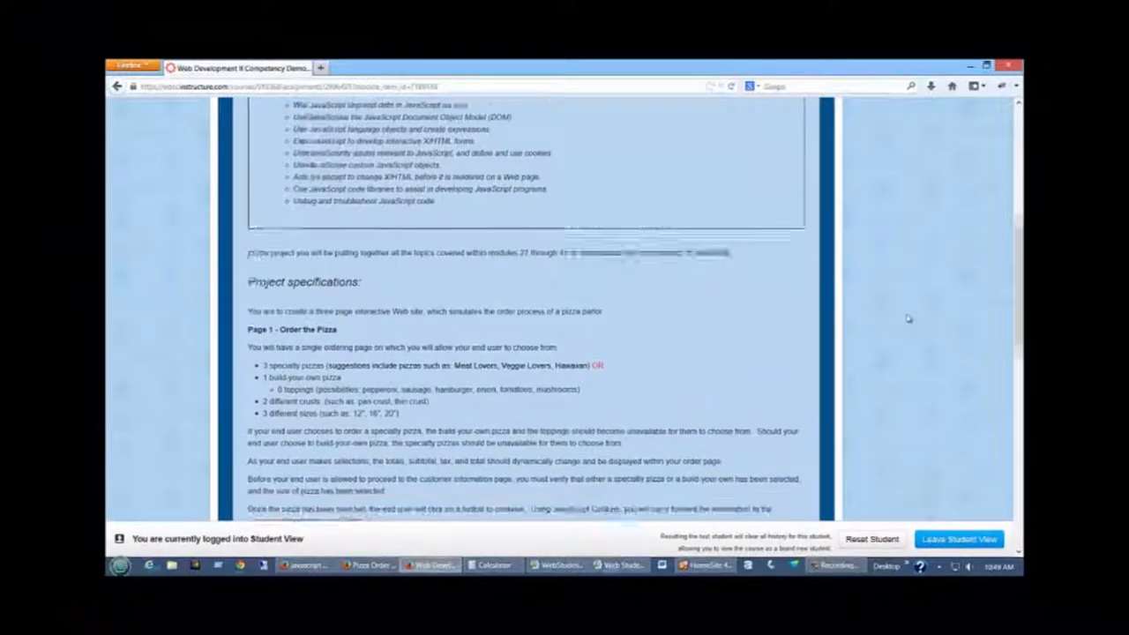
{"action": "scroll", "scroll_direction": "down", "scroll_amount": 3}
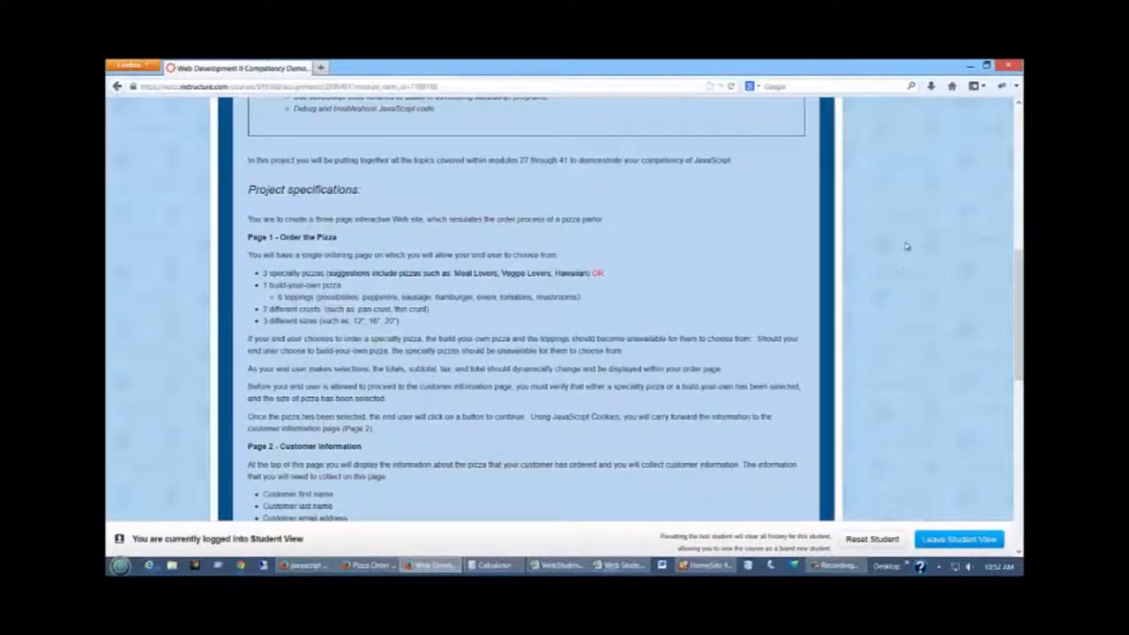
Step: Scroll down to Page 2 Customer Information, its field list and validation rules
{"action": "scroll", "scroll_direction": "down", "scroll_amount": 3}
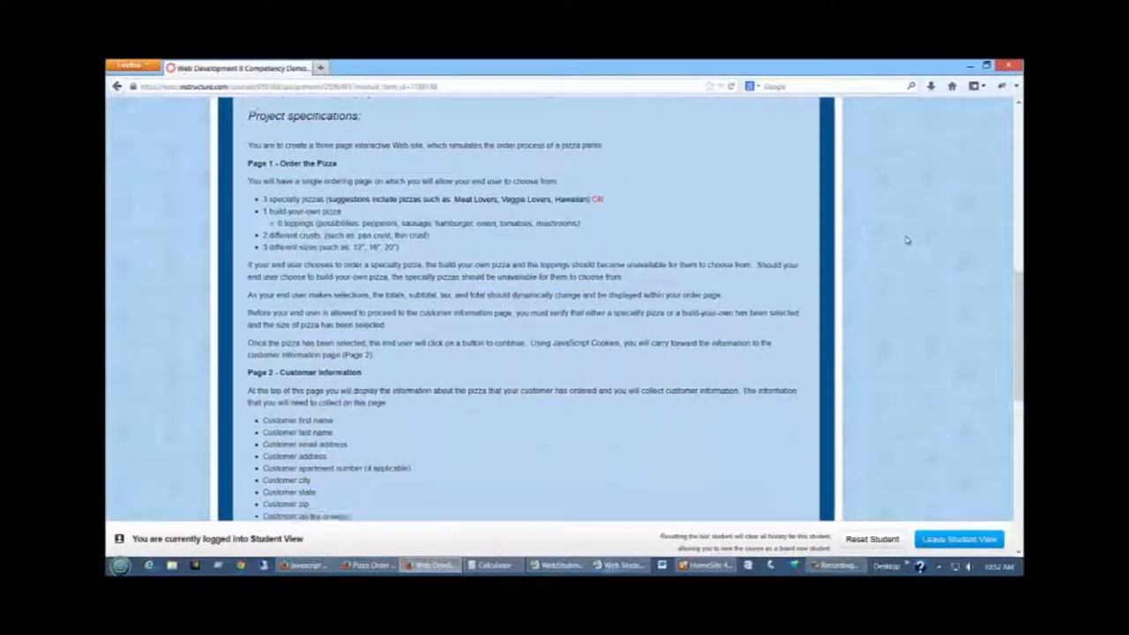
{"action": "scroll", "scroll_direction": "down", "scroll_amount": 3}
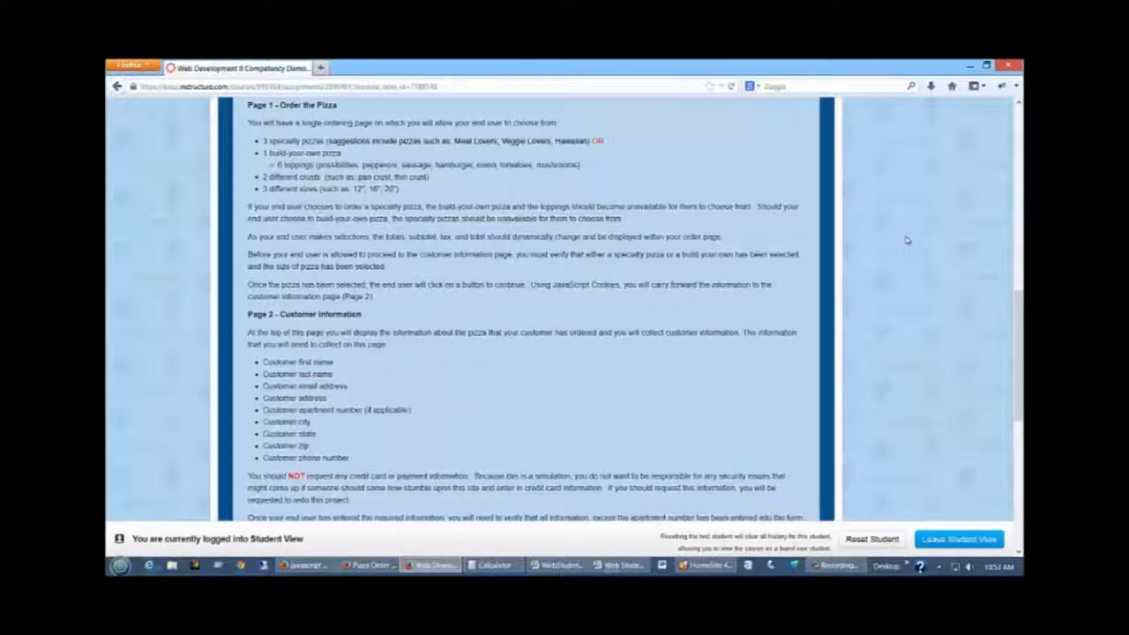
{"action": "scroll", "scroll_direction": "down", "scroll_amount": 3}
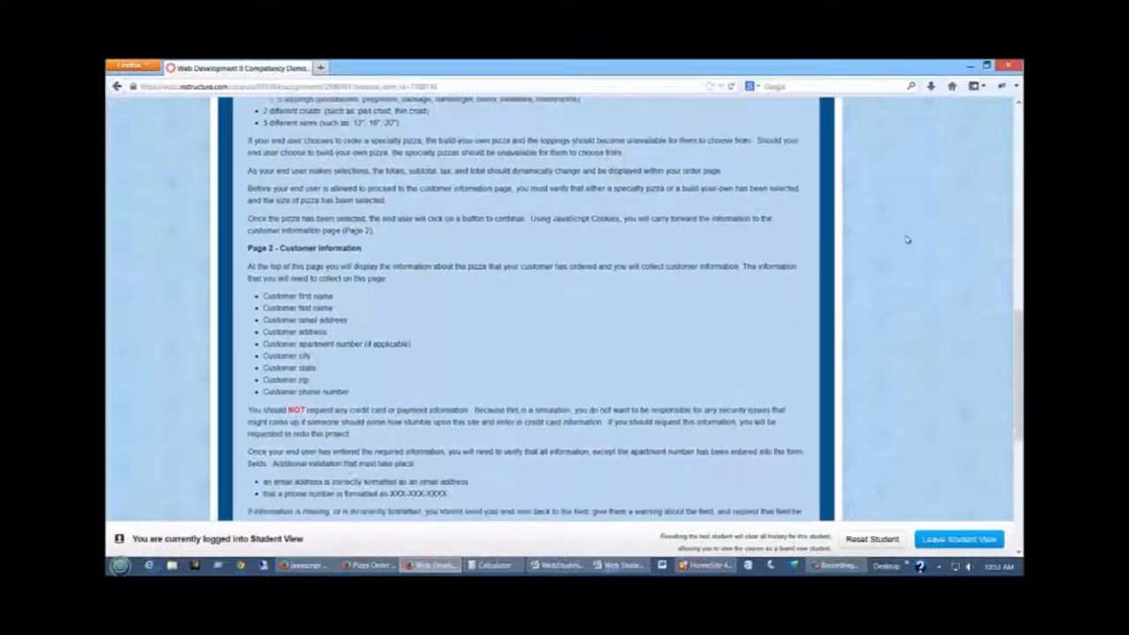
{"action": "scroll", "scroll_direction": "down", "scroll_amount": 3}
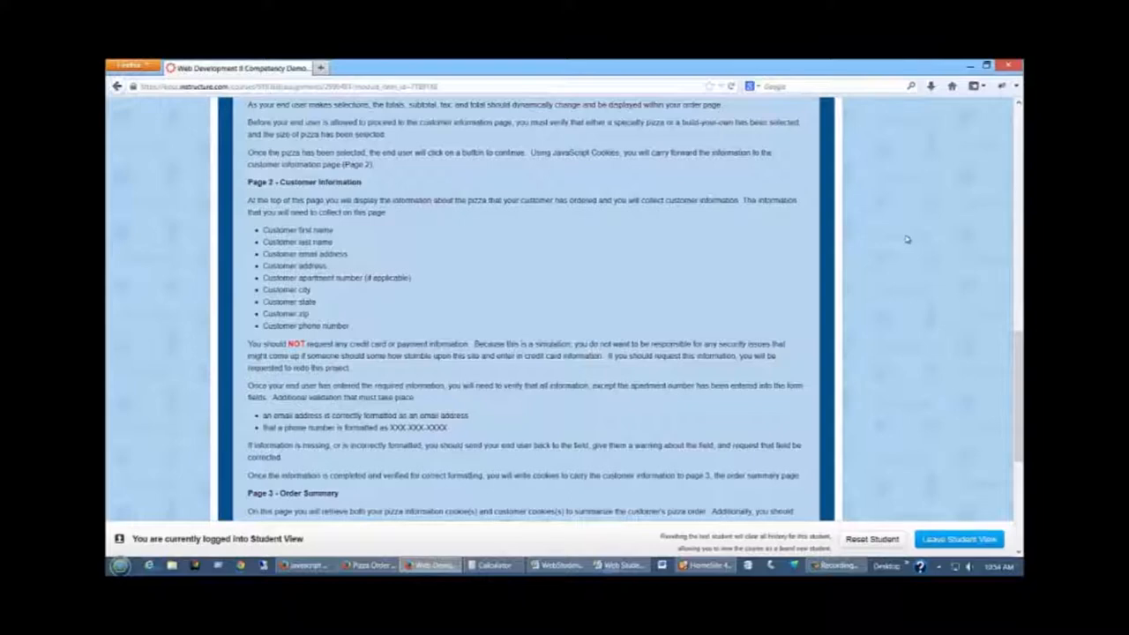
Step: Scroll to the Page 3 Order Summary and Project Demonstration heading
{"action": "scroll", "scroll_direction": "down", "scroll_amount": 3}
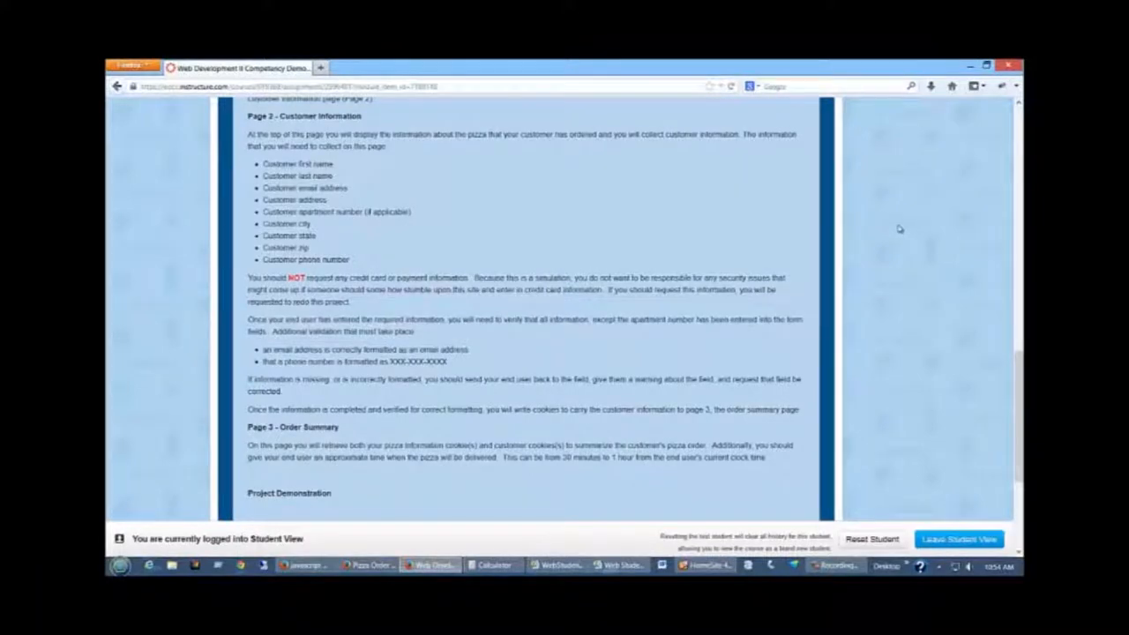
{"action": "mouse_move", "coordinate": [895, 220]}
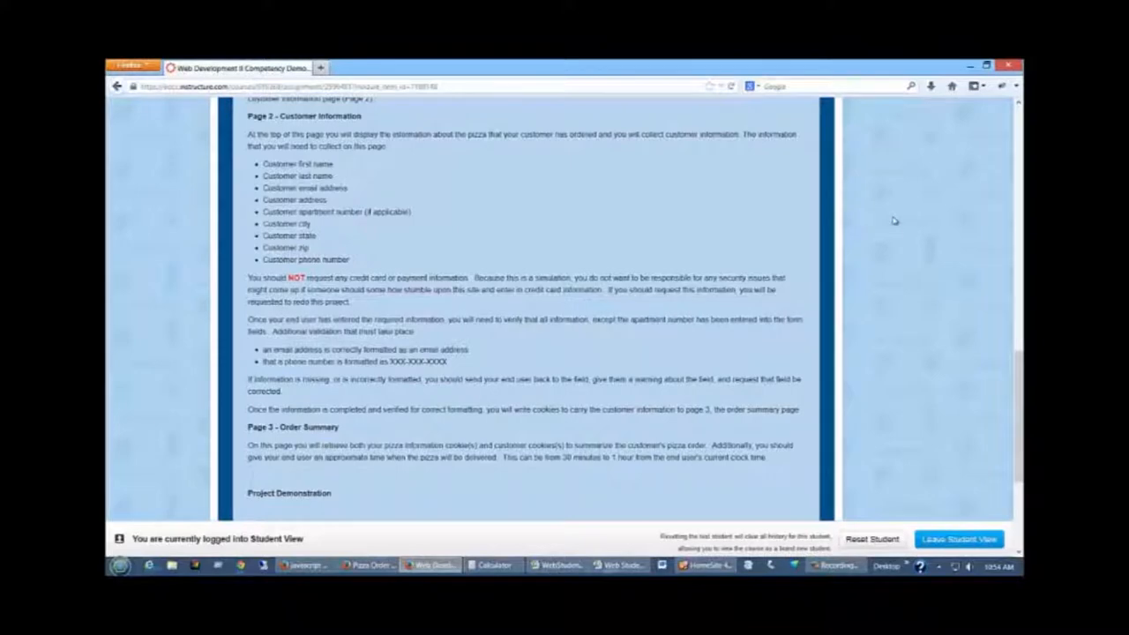
{"action": "mouse_move", "coordinate": [465, 396]}
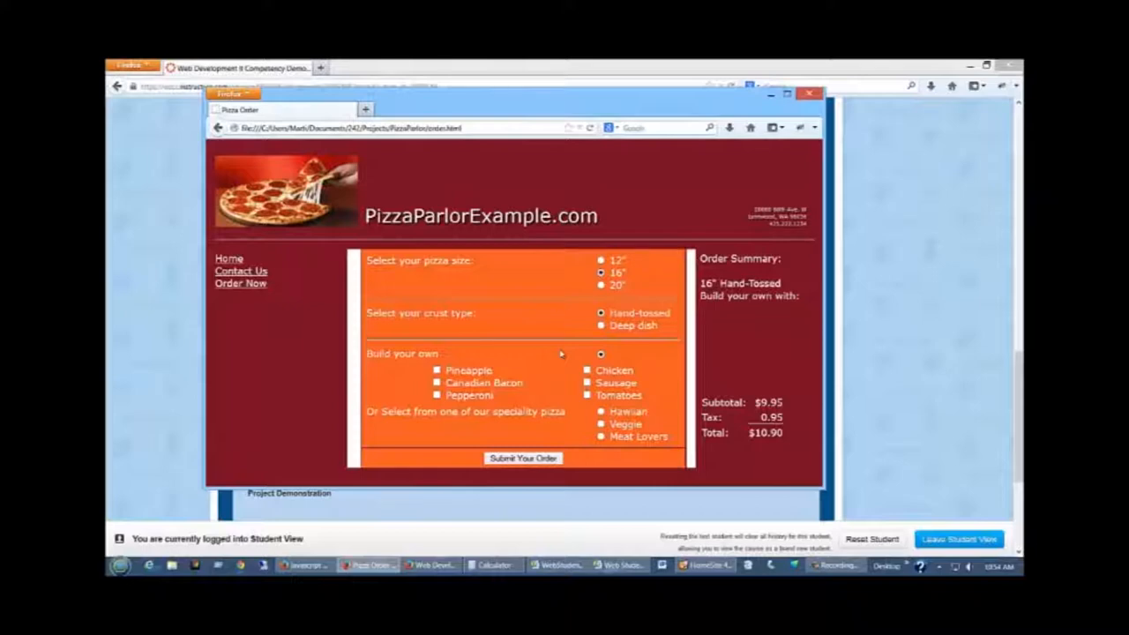
{"action": "mouse_move", "coordinate": [624, 248]}
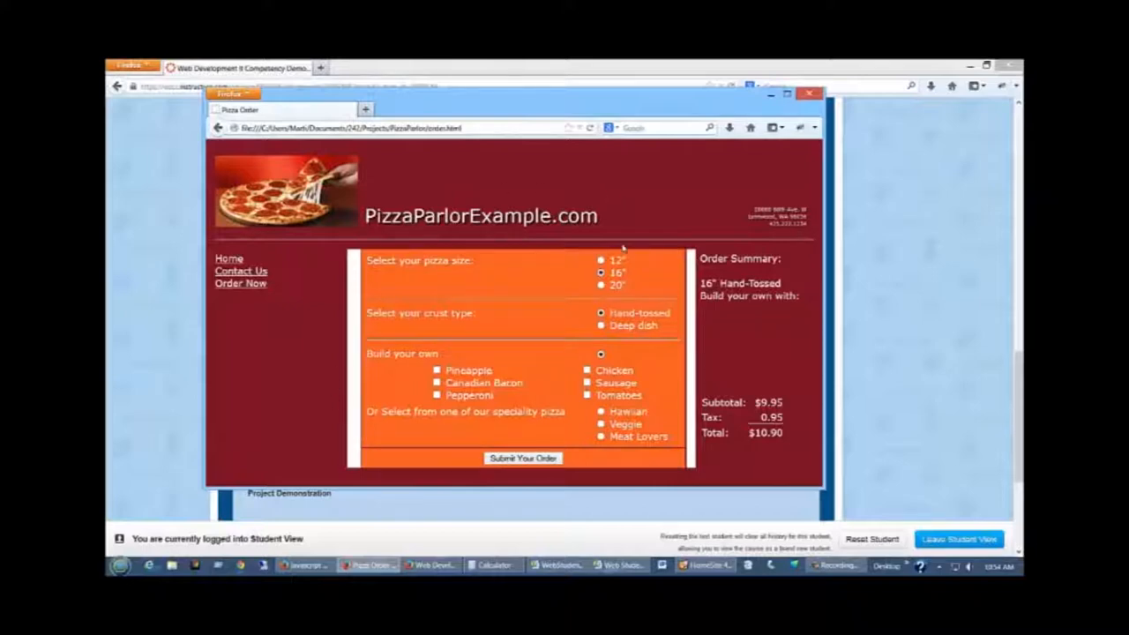
{"action": "mouse_move", "coordinate": [636, 227]}
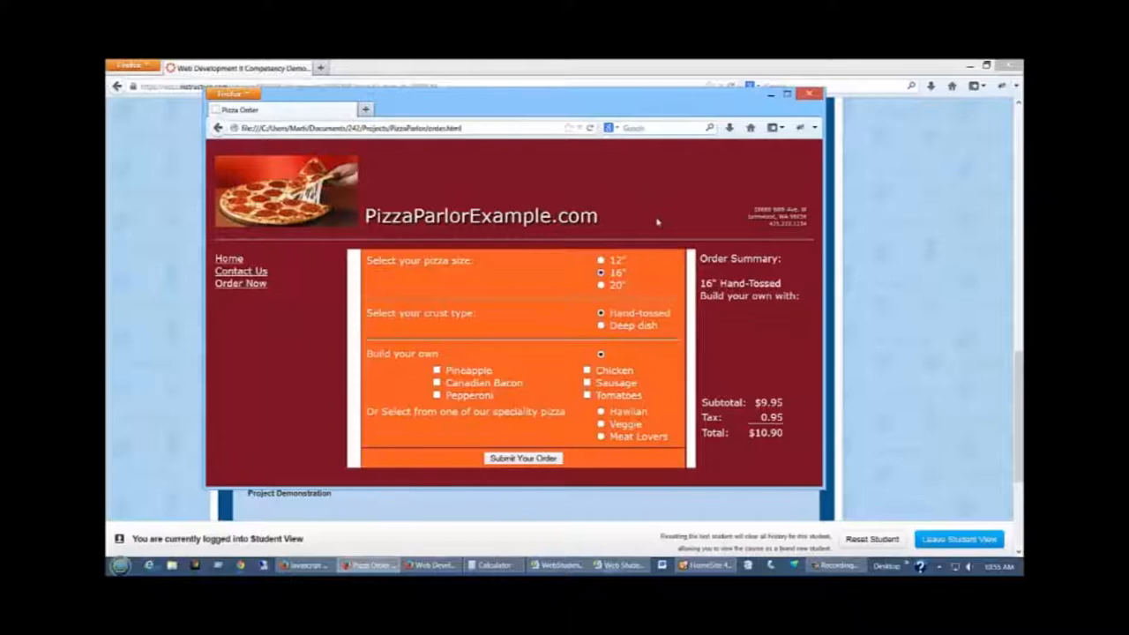
{"action": "mouse_move", "coordinate": [681, 232]}
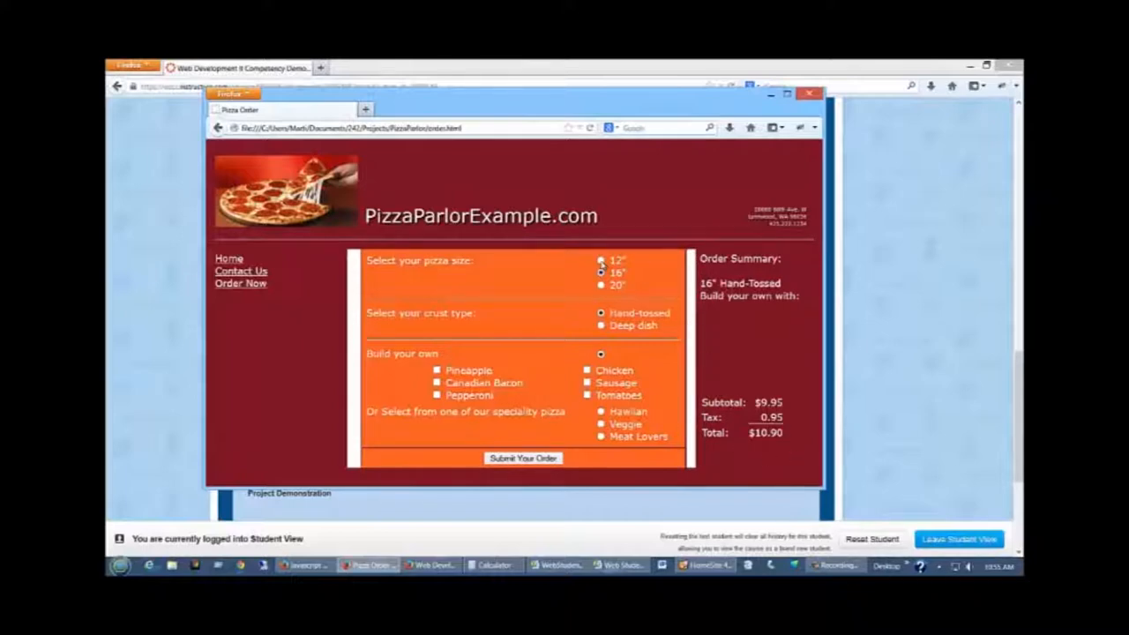
Step: Choose a 12" Veggie speciality pizza, briefly trying Build your own, totalling $10.35
{"action": "left_click", "coordinate": [601, 259]}
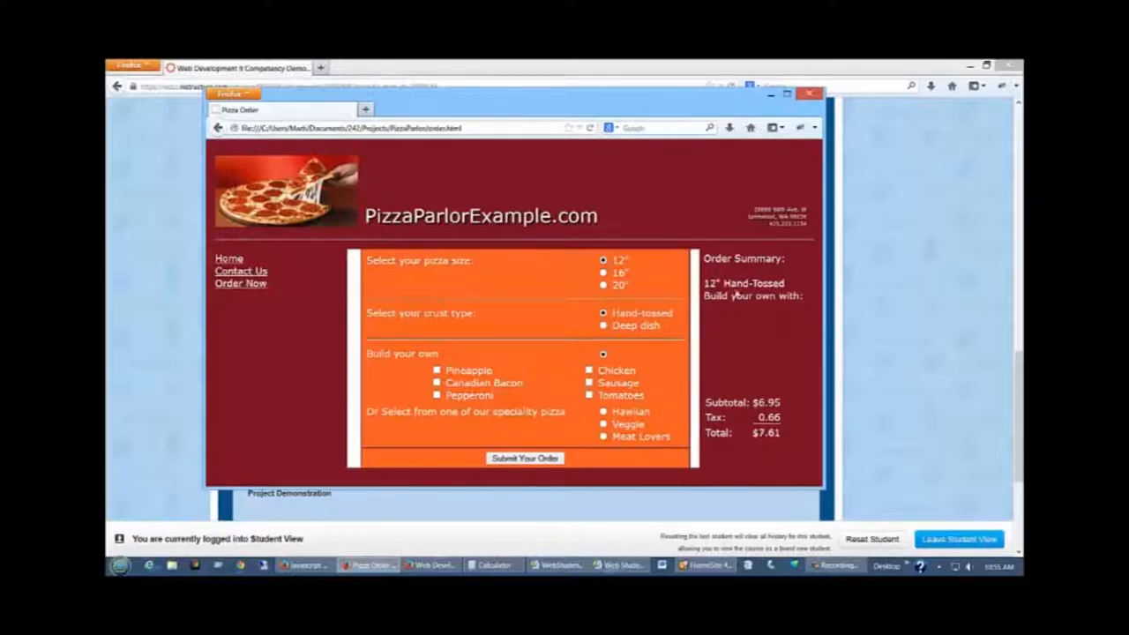
{"action": "mouse_move", "coordinate": [799, 425]}
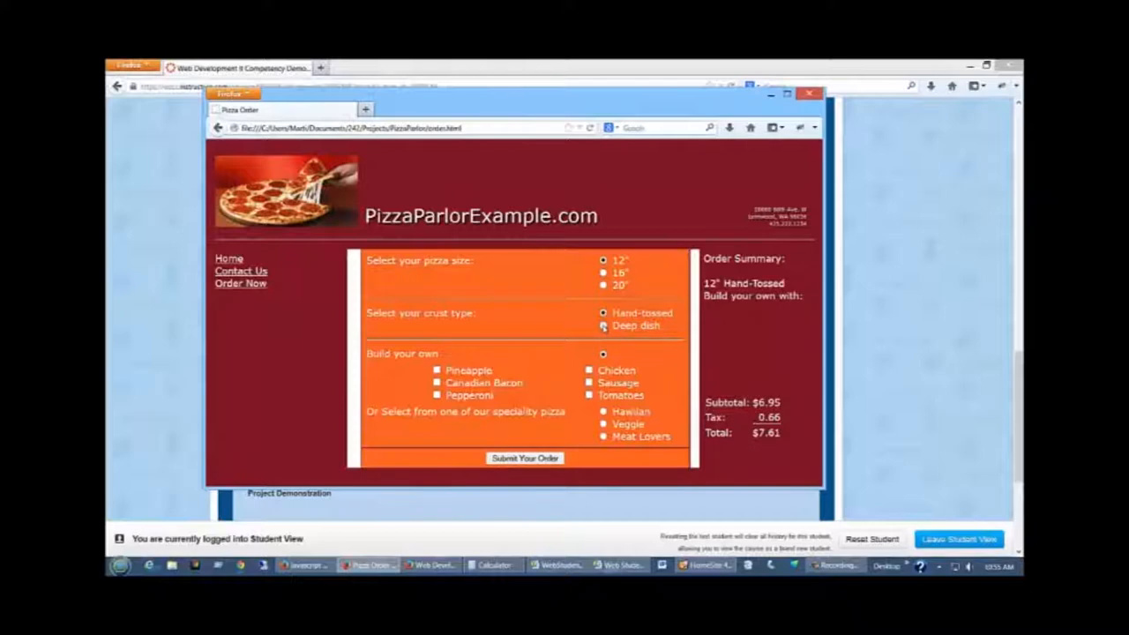
{"action": "left_click", "coordinate": [603, 326]}
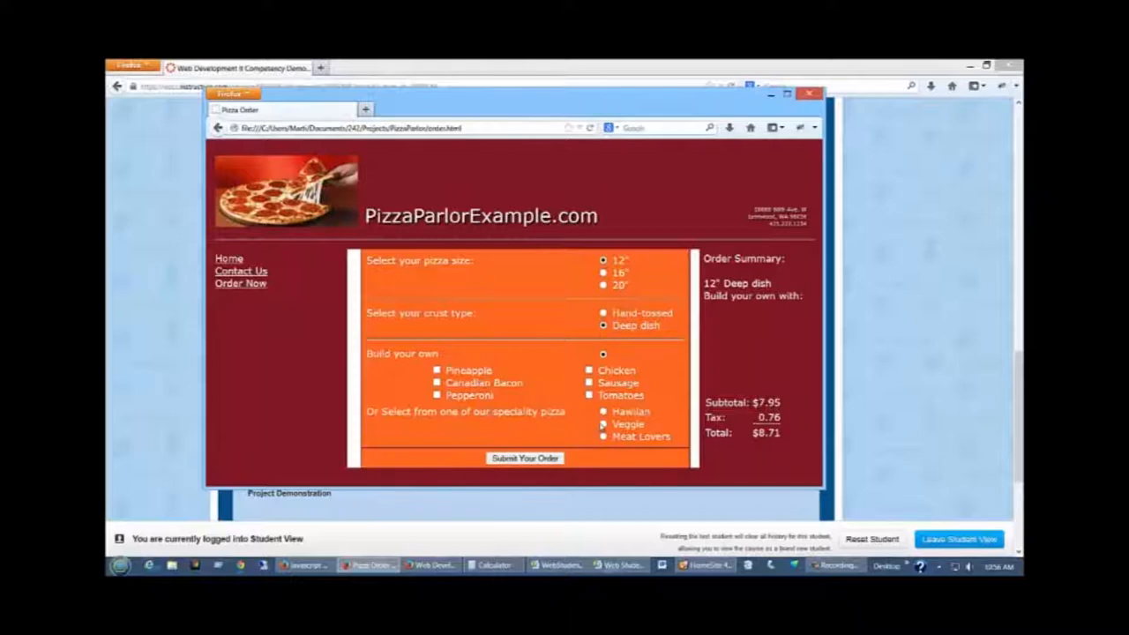
{"action": "left_click", "coordinate": [603, 424]}
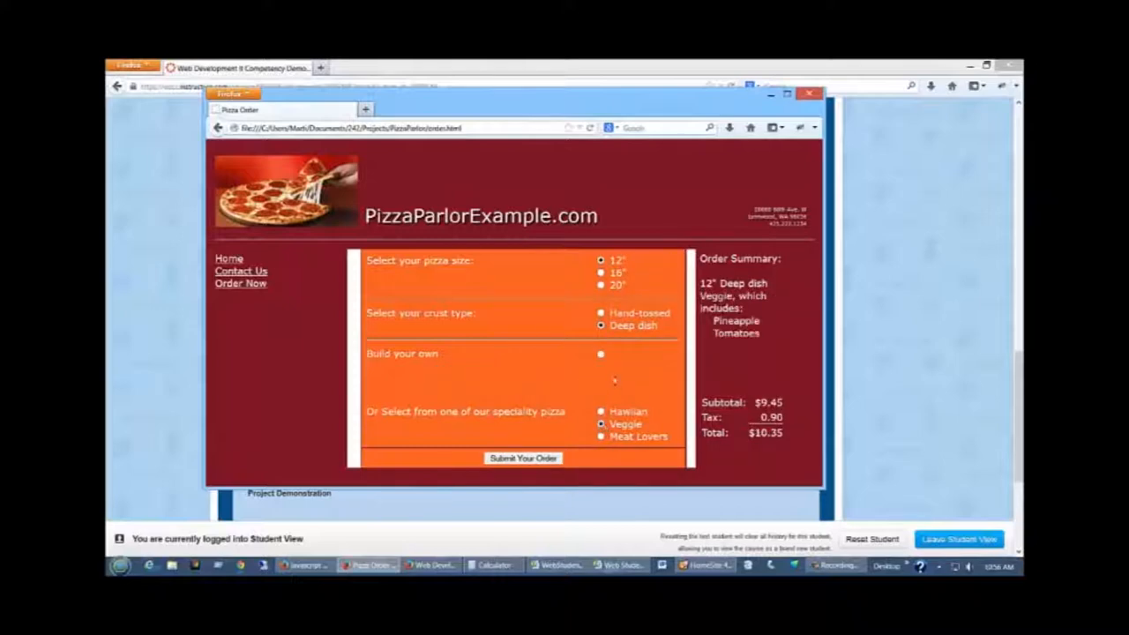
{"action": "left_click", "coordinate": [600, 354]}
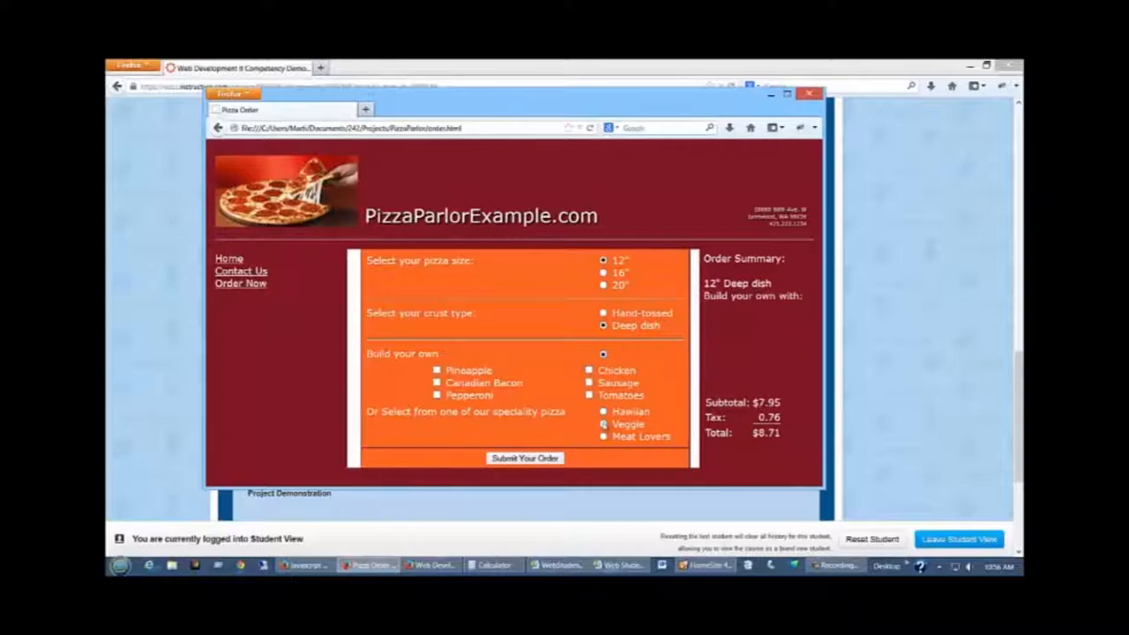
{"action": "left_click", "coordinate": [602, 424]}
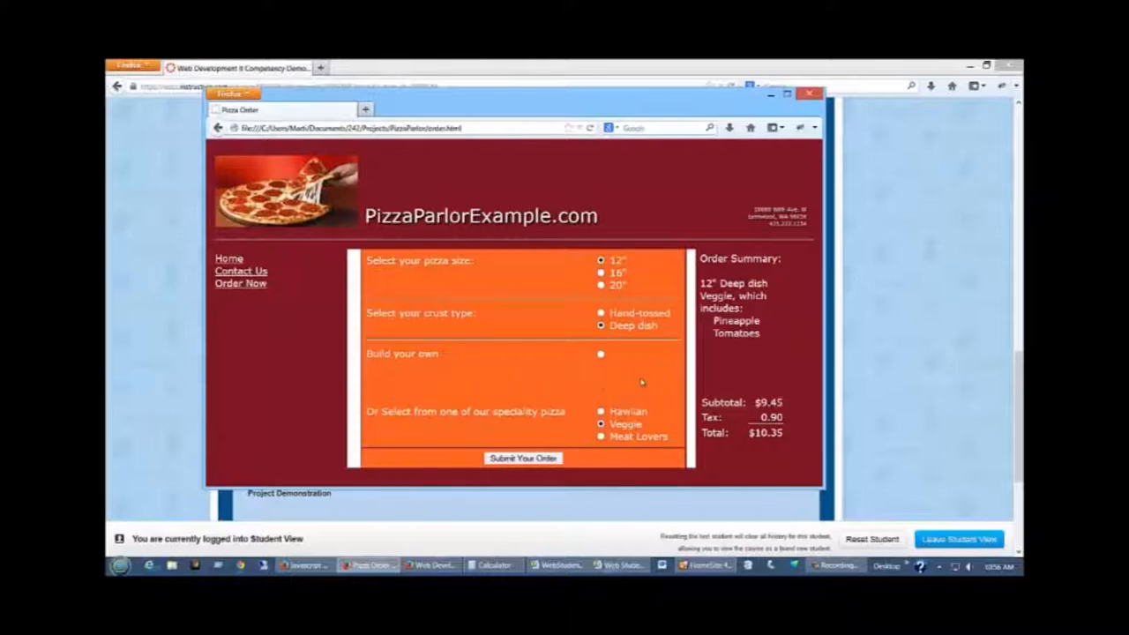
{"action": "mouse_move", "coordinate": [447, 395]}
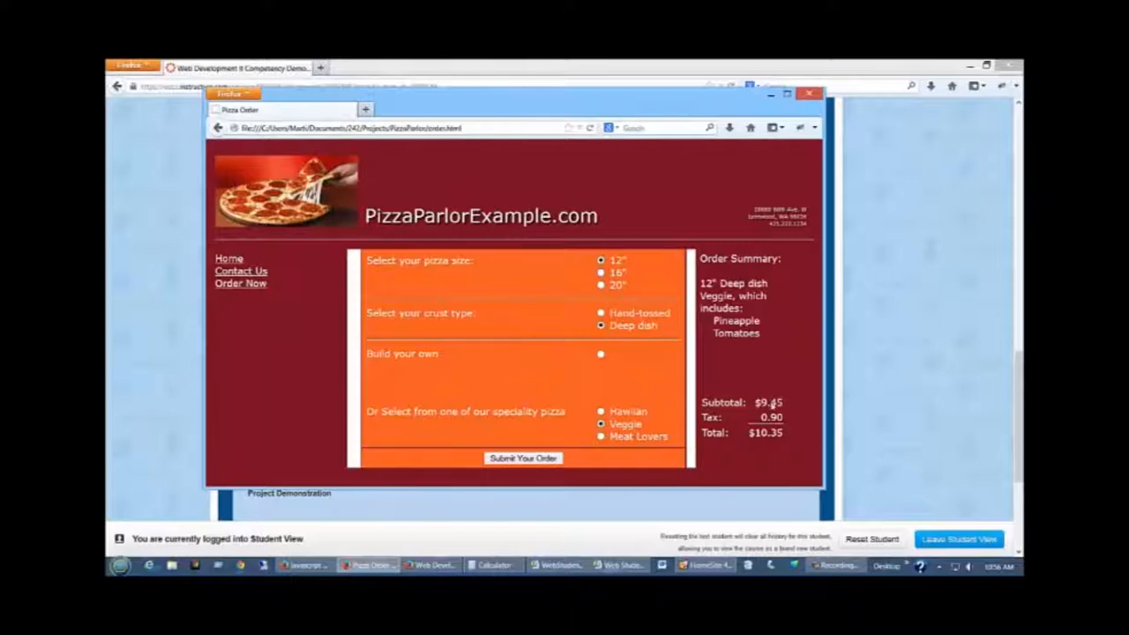
{"action": "mouse_move", "coordinate": [742, 370]}
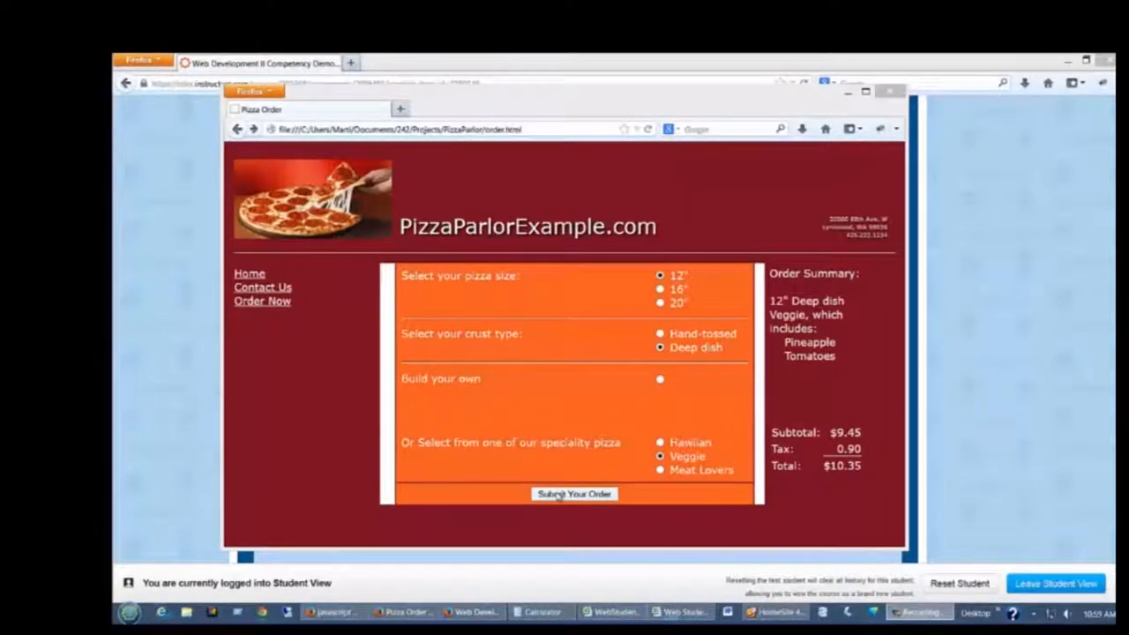
{"action": "left_click", "coordinate": [574, 493]}
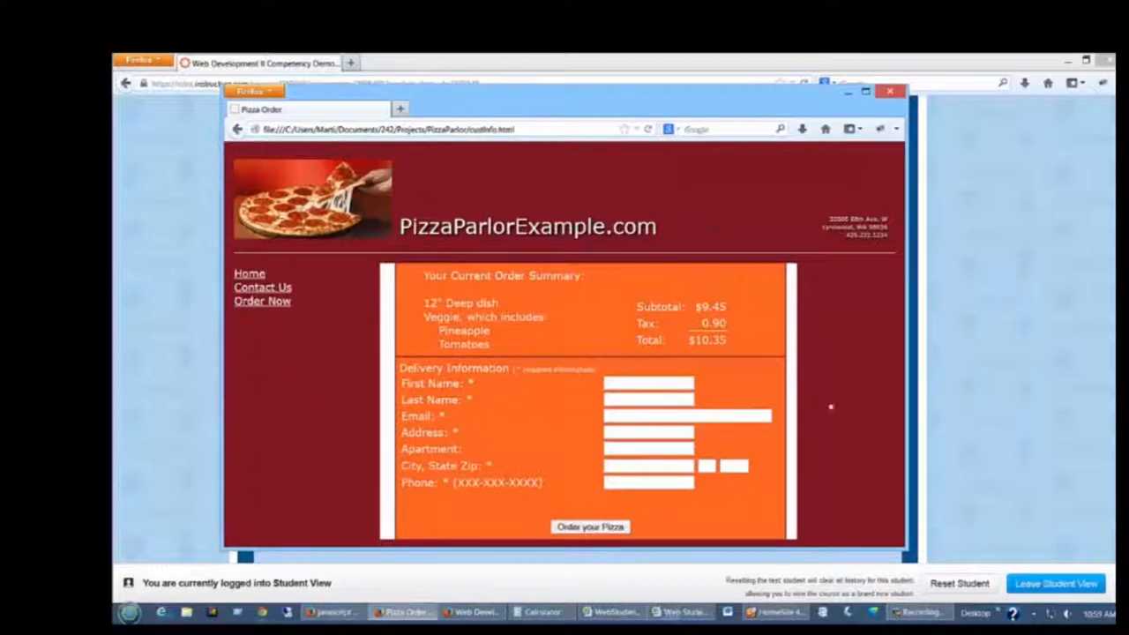
{"action": "mouse_move", "coordinate": [862, 420]}
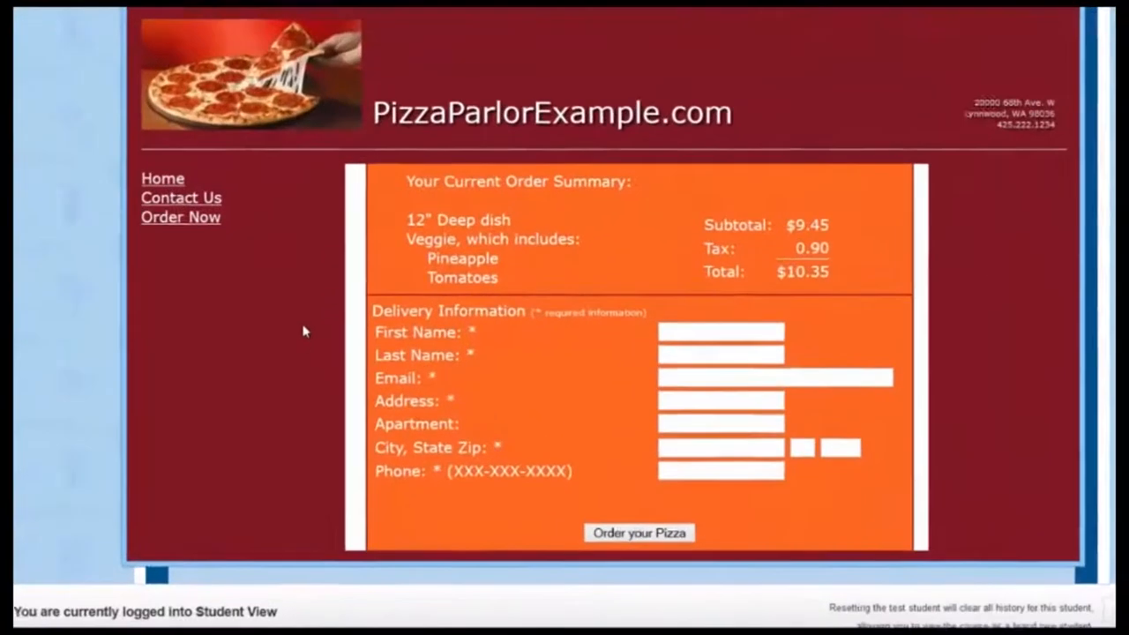
{"action": "right_click", "coordinate": [305, 331]}
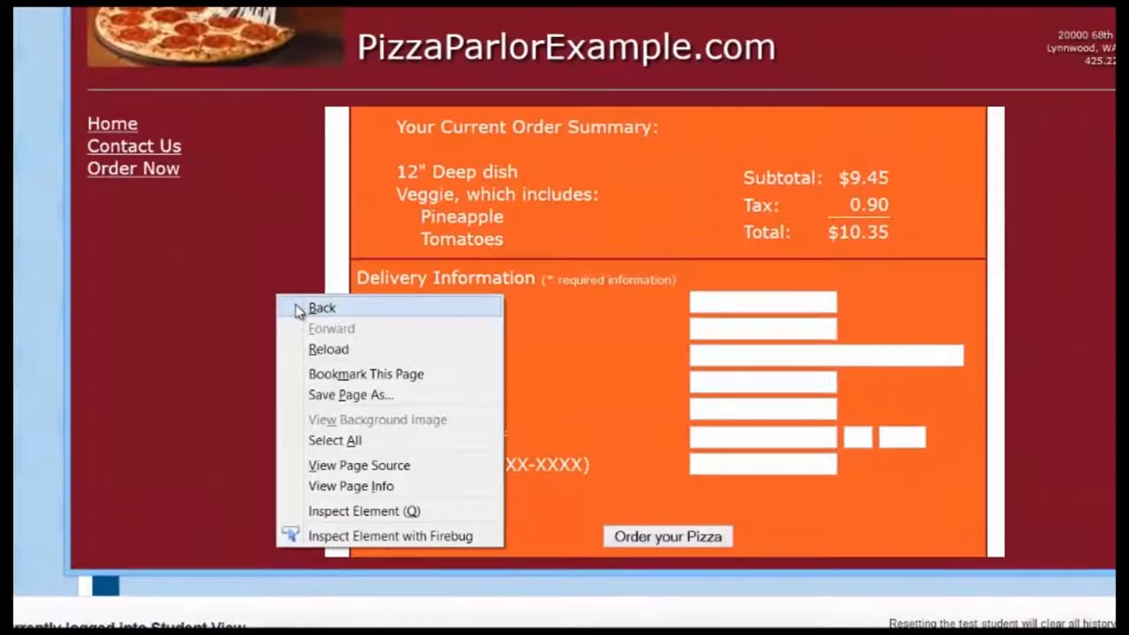
{"action": "left_click", "coordinate": [322, 307]}
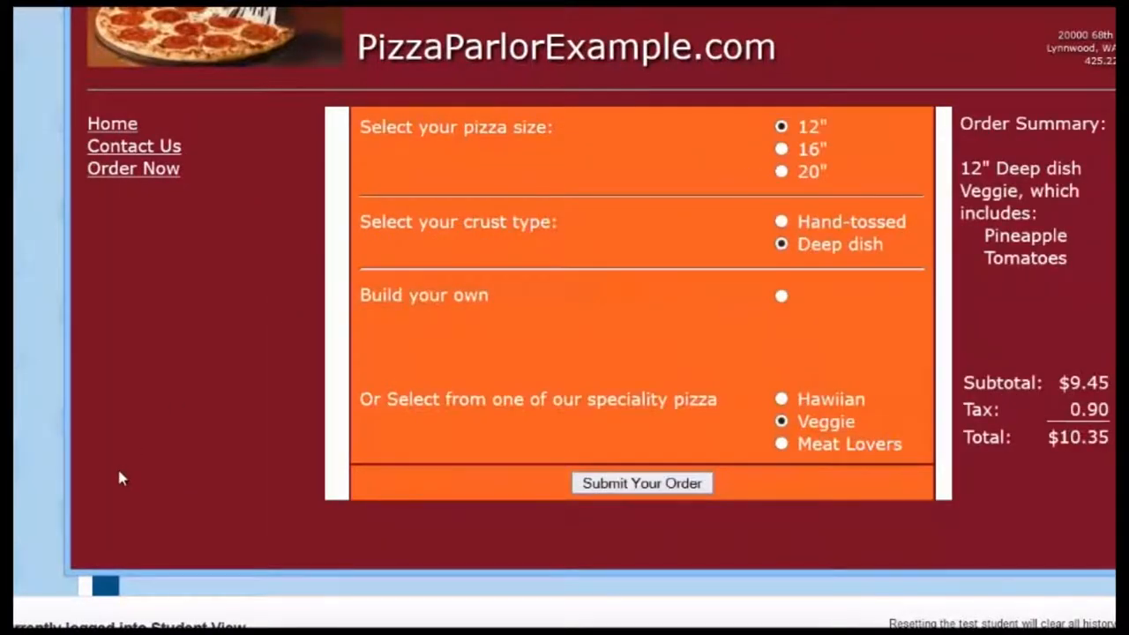
{"action": "mouse_move", "coordinate": [770, 318]}
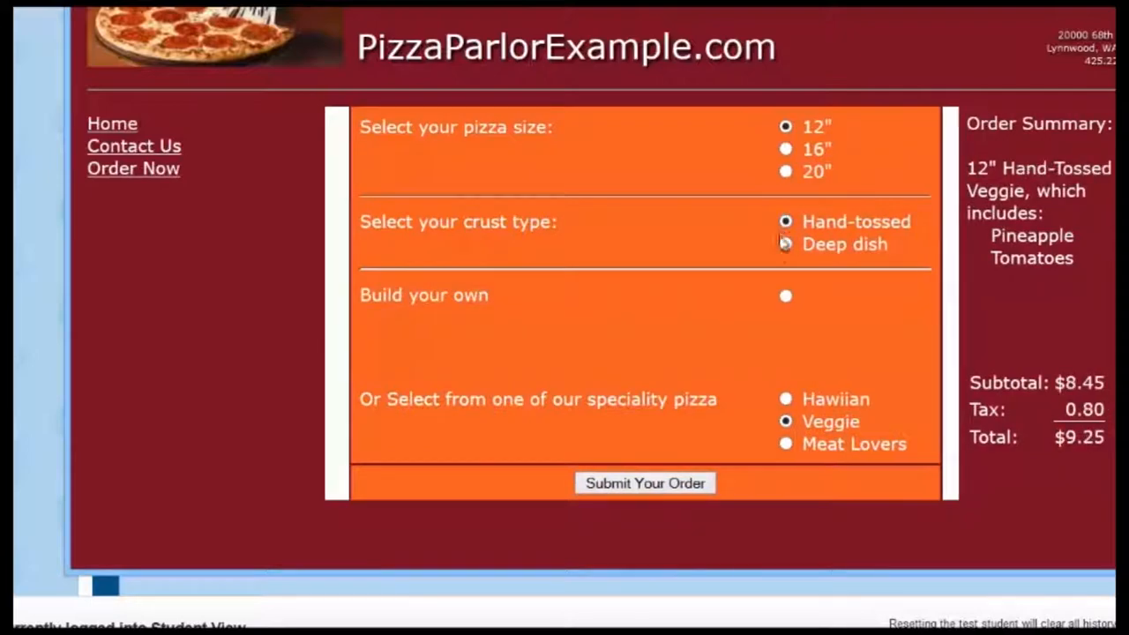
Step: Order a 20" hand-tossed pizza with Pepperoni and submit it for $16.64
{"action": "left_click", "coordinate": [785, 296]}
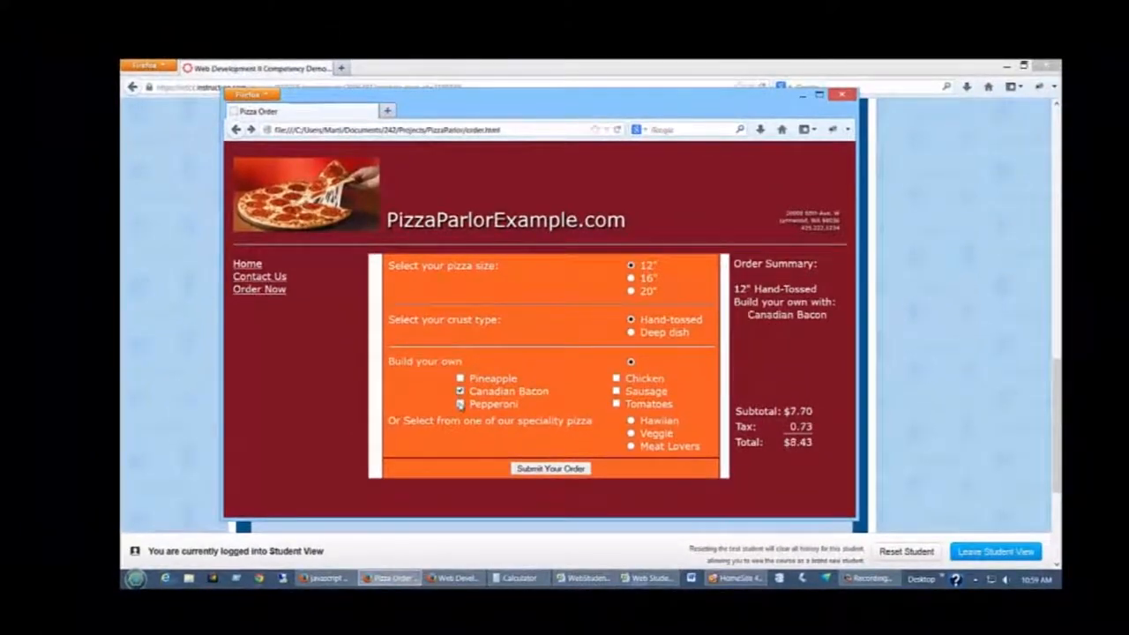
{"action": "left_click", "coordinate": [616, 391]}
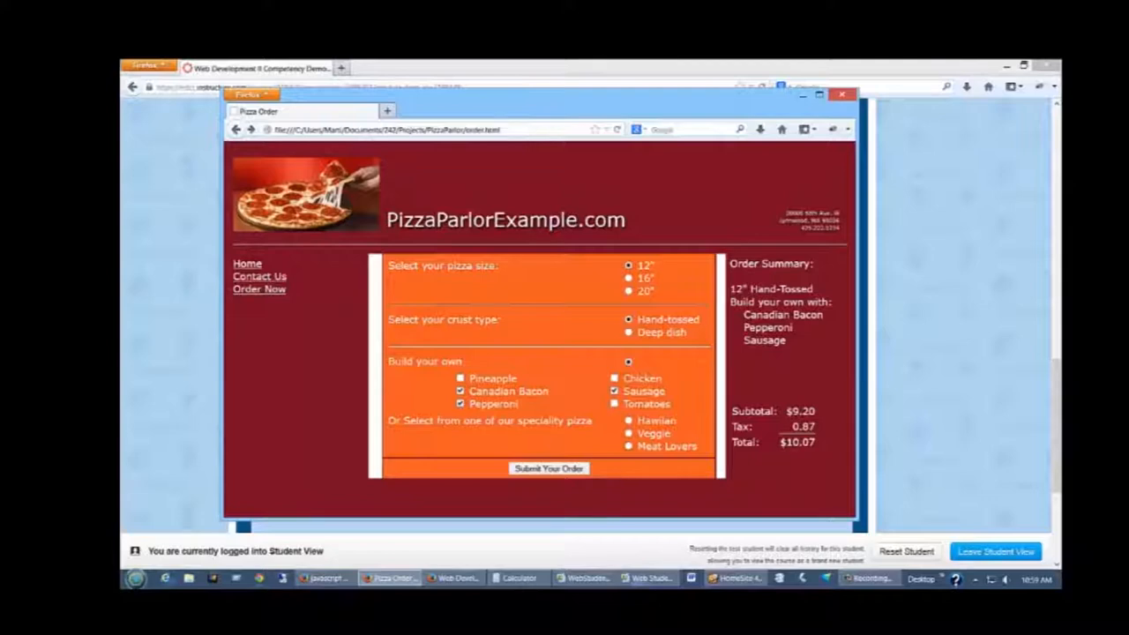
{"action": "left_click", "coordinate": [628, 291]}
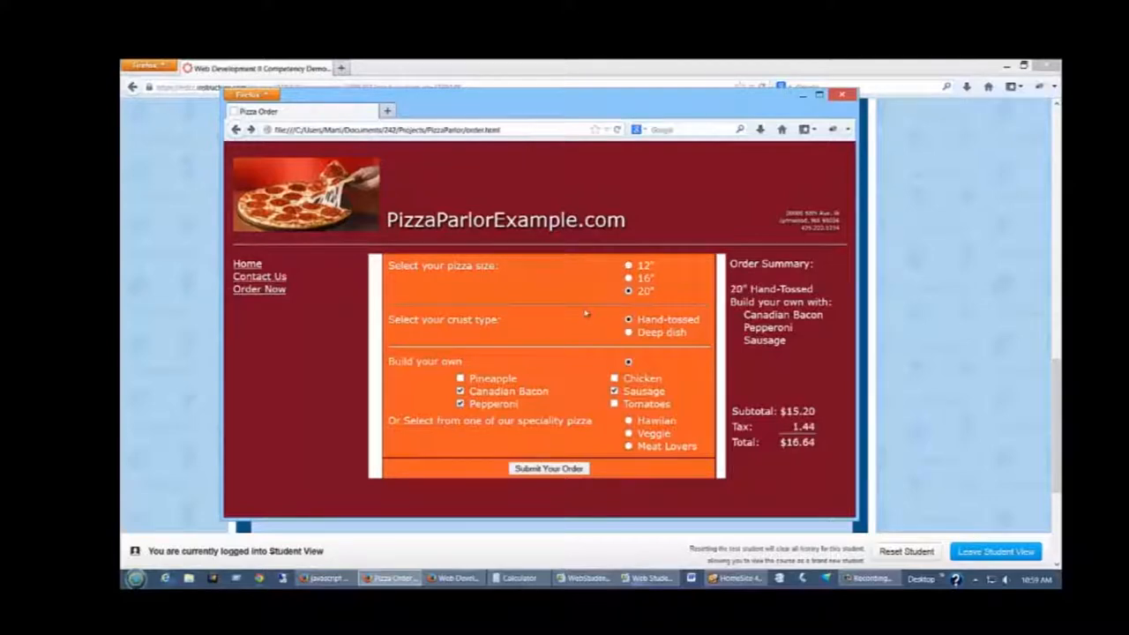
{"action": "mouse_move", "coordinate": [554, 342]}
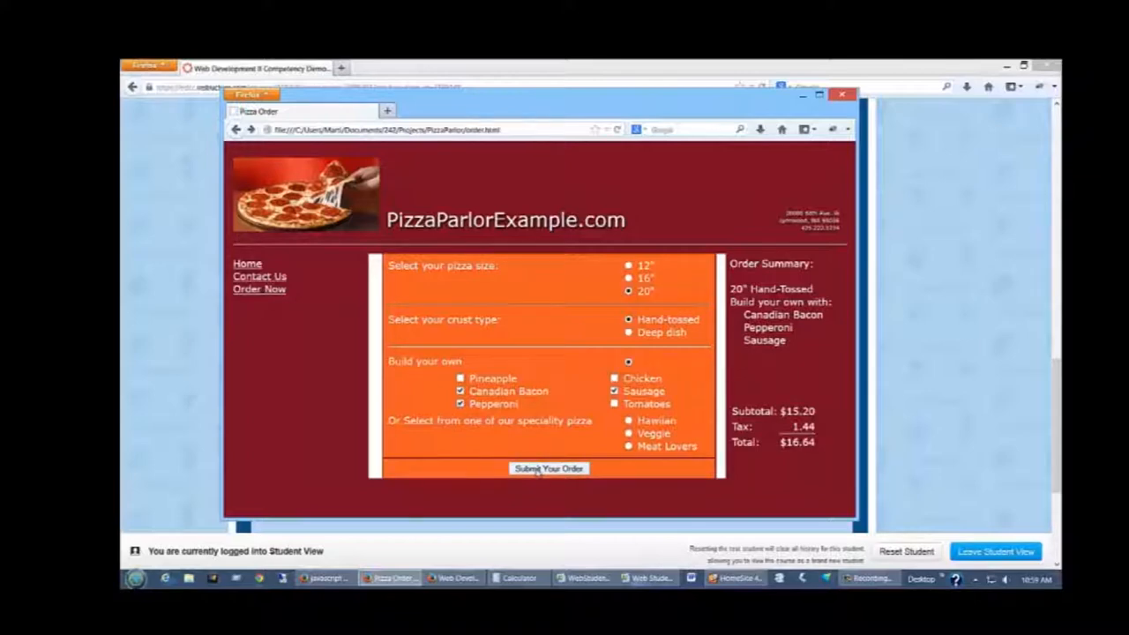
{"action": "left_click", "coordinate": [549, 468]}
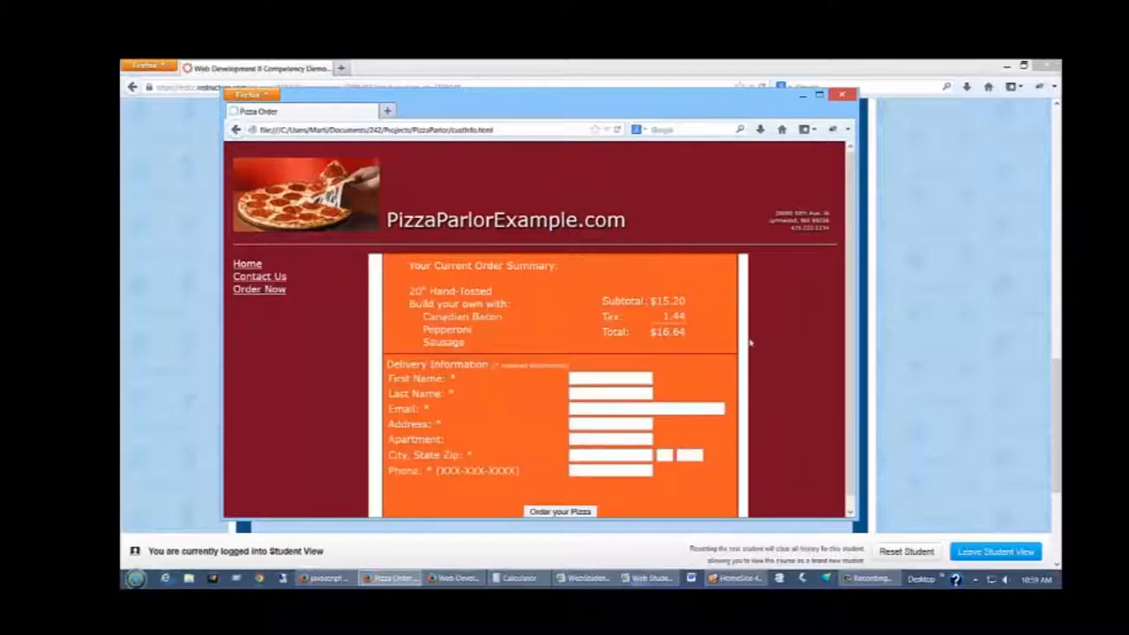
{"action": "mouse_move", "coordinate": [776, 527]}
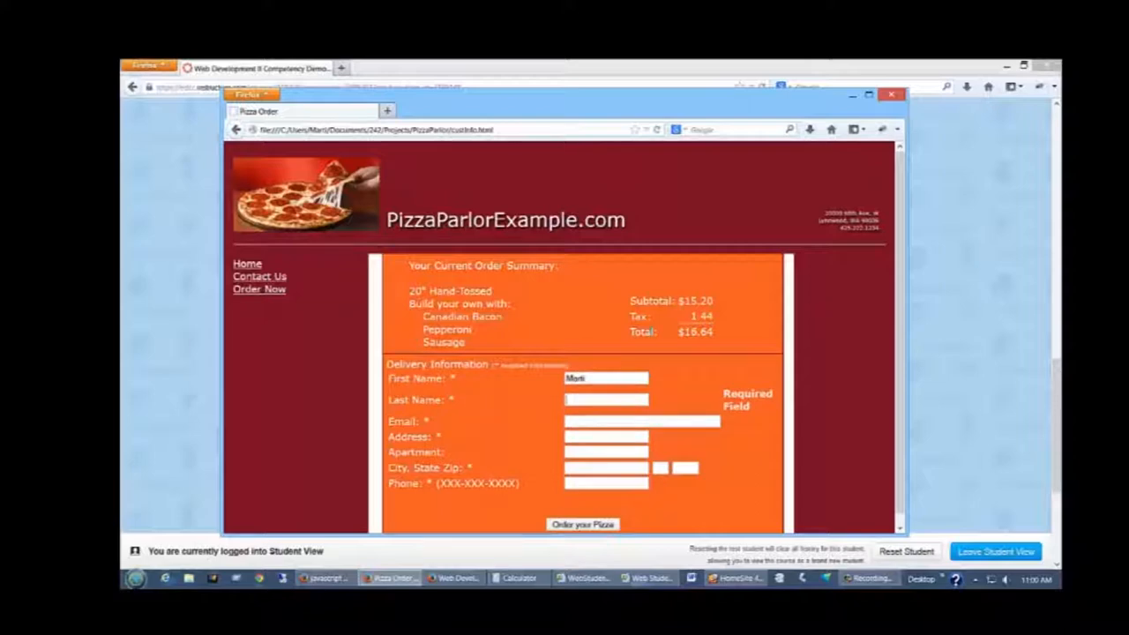
{"action": "type", "text": "Baker"}
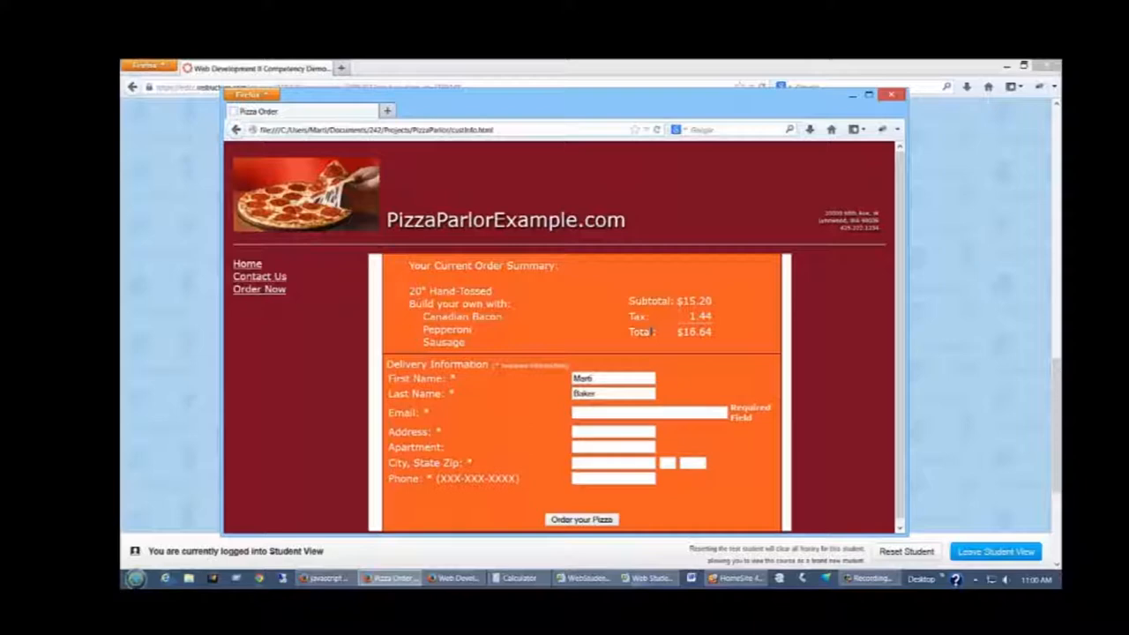
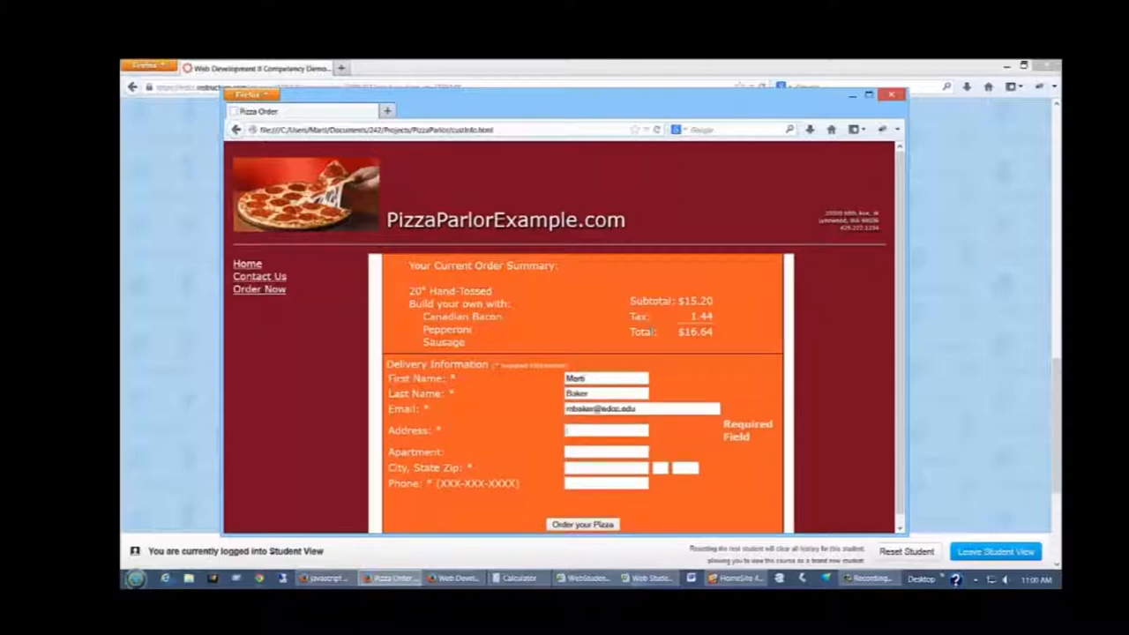
{"action": "type", "text": "20000"}
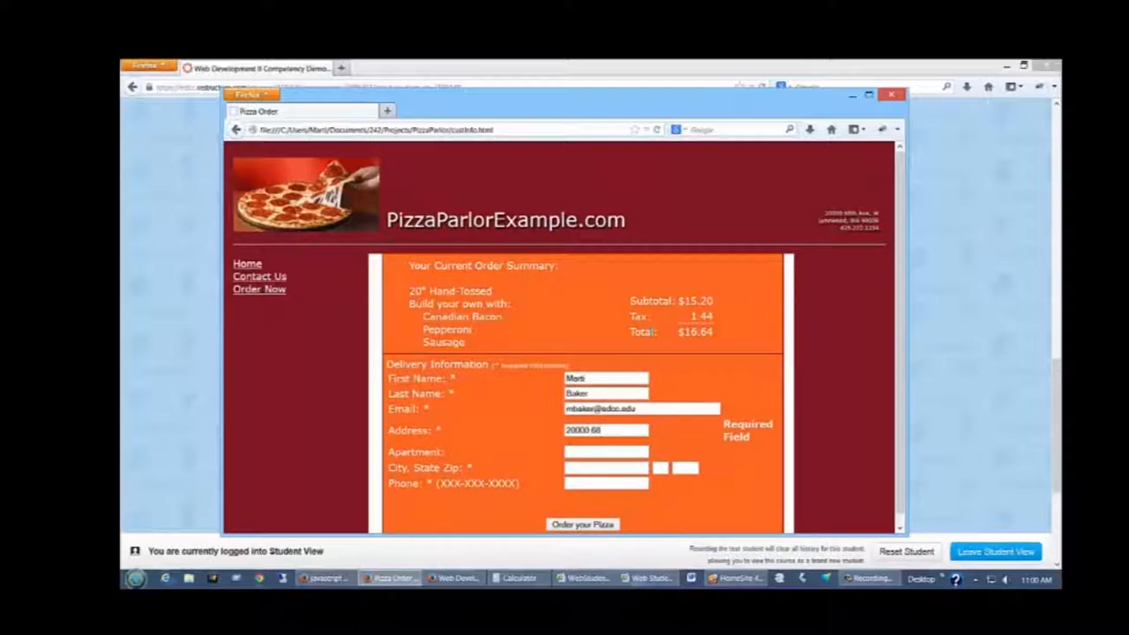
{"action": "type", "text": "68th Ave W"}
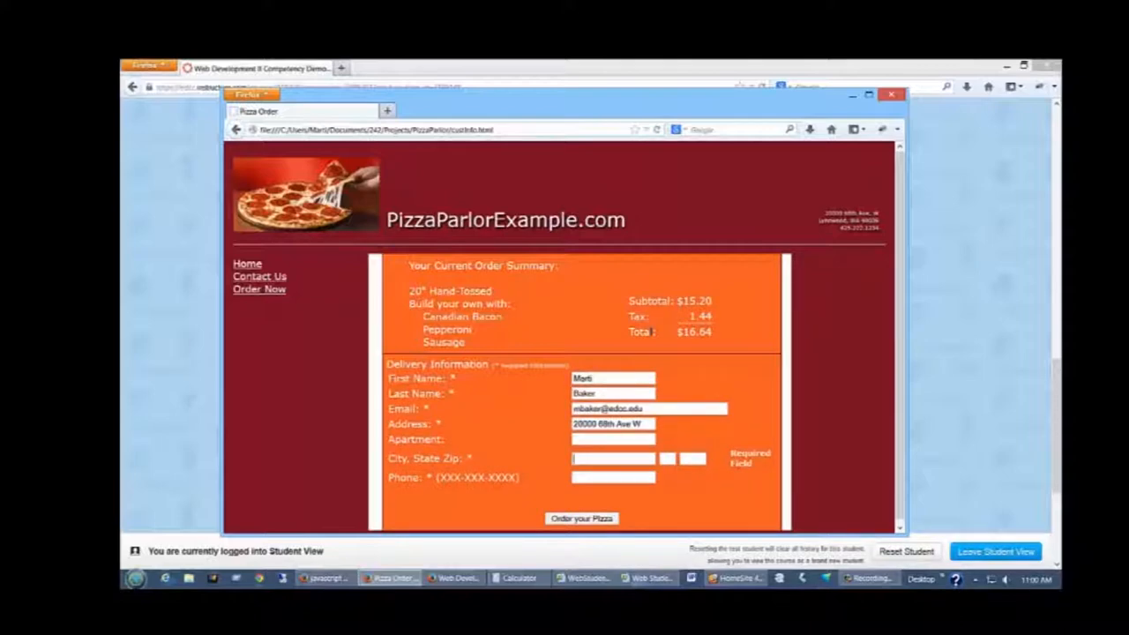
{"action": "type", "text": "Lynwood"}
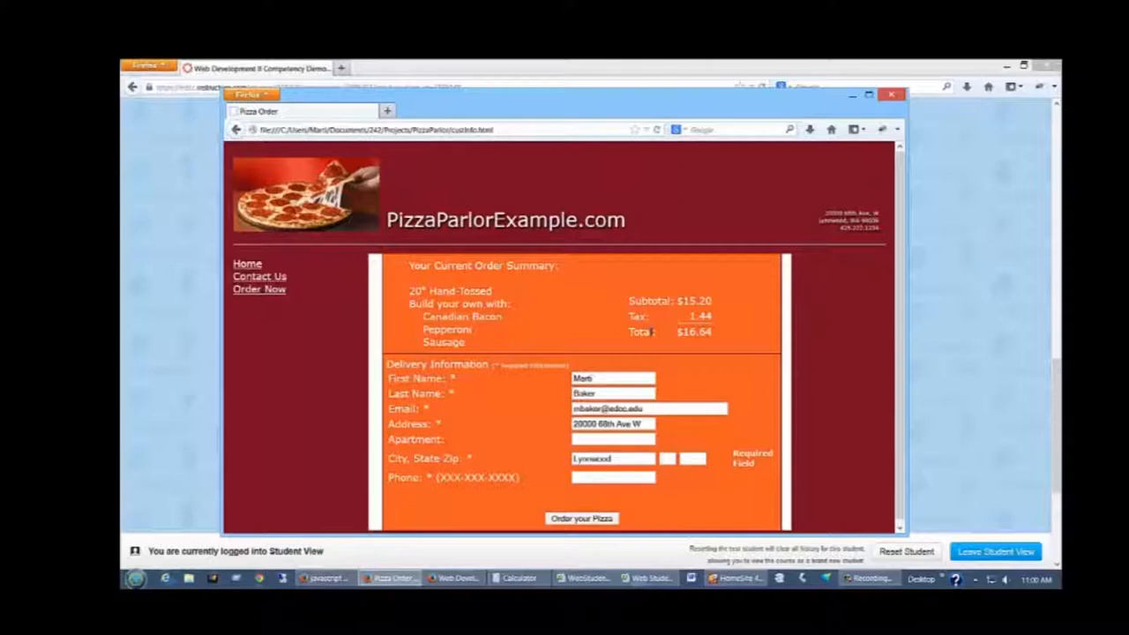
{"action": "type", "text": "WA"}
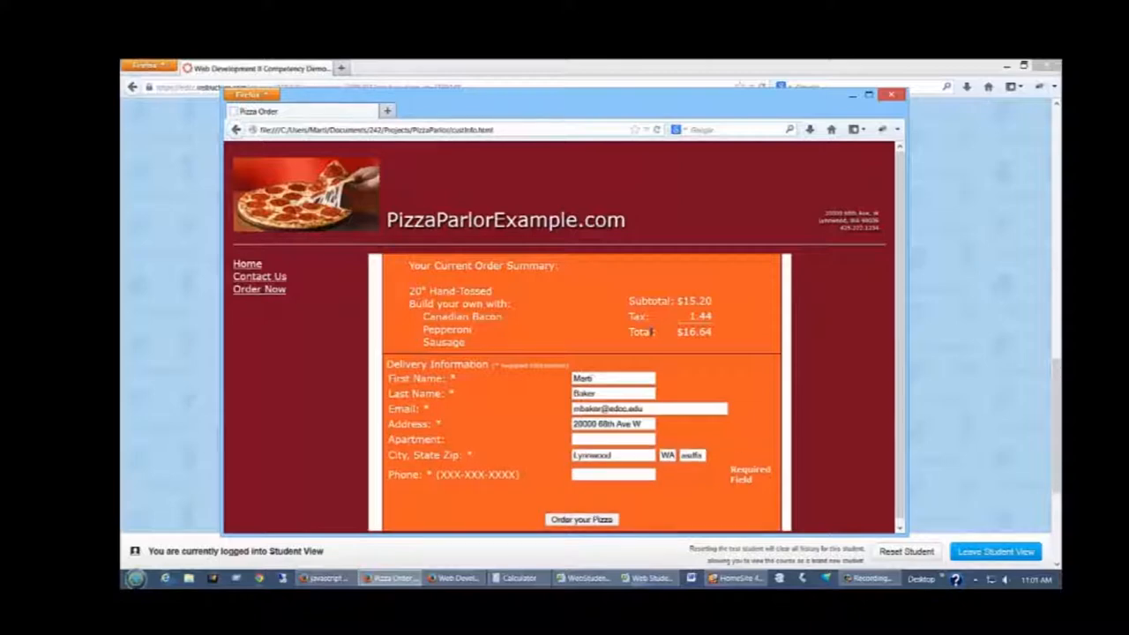
{"action": "type", "text": "123 123 1"}
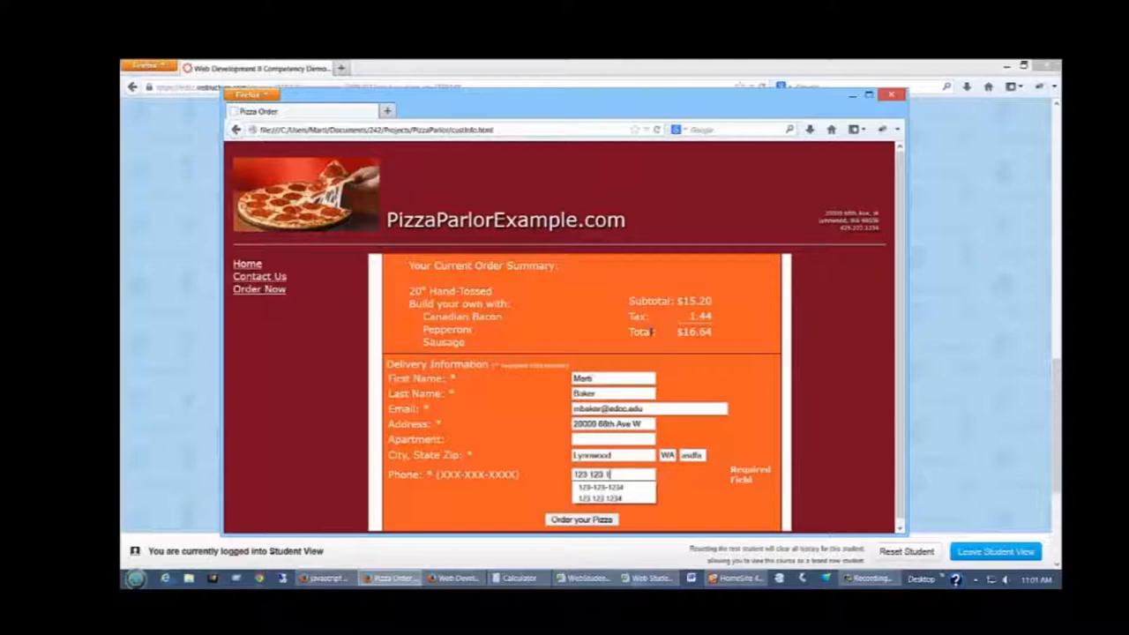
{"action": "type", "text": "234"}
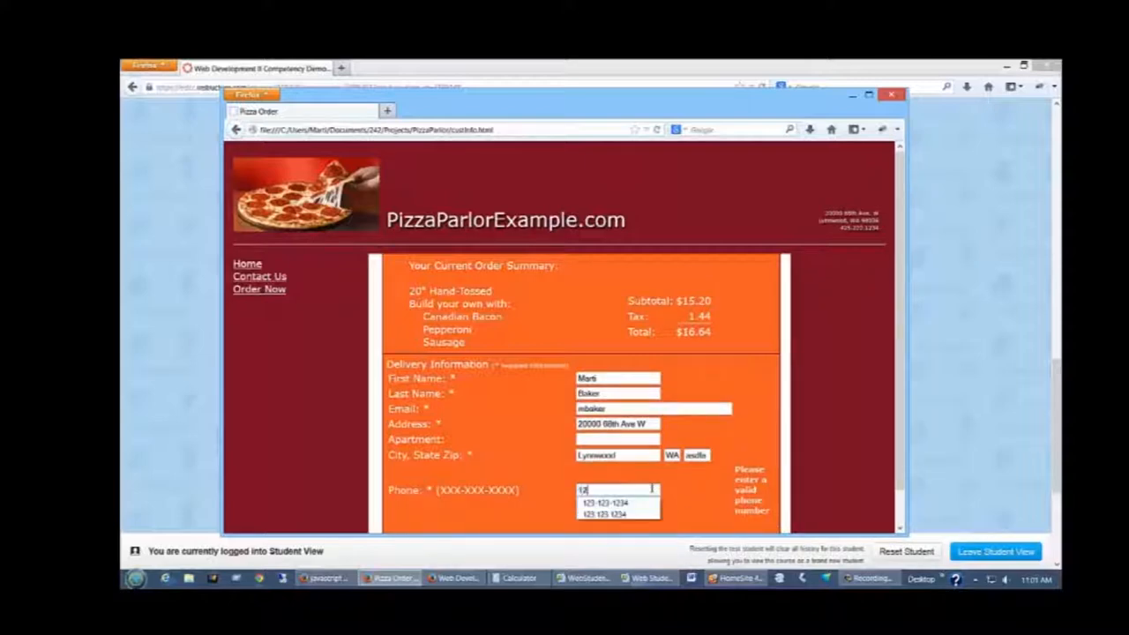
{"action": "type", "text": "3-123-1234"}
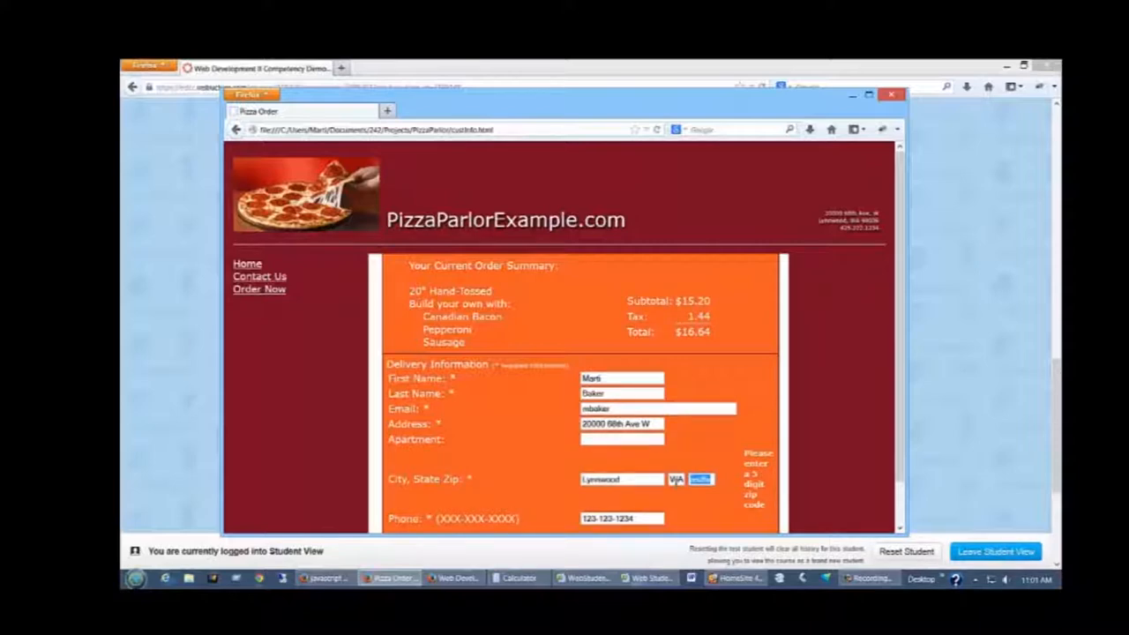
{"action": "type", "text": "989"}
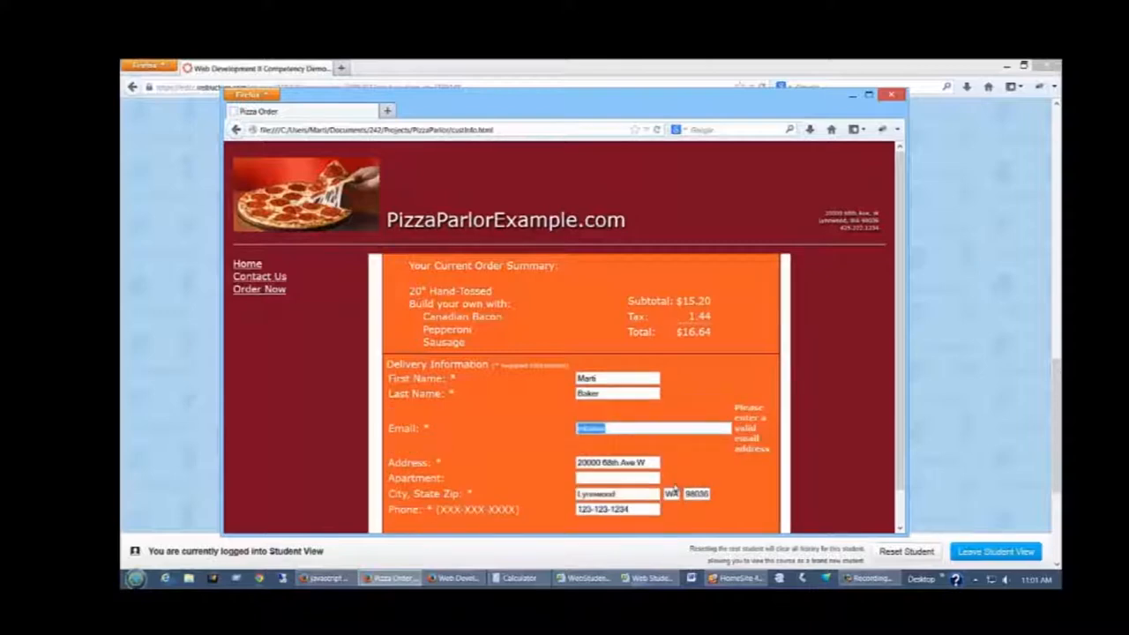
{"action": "type", "text": "mbaker"}
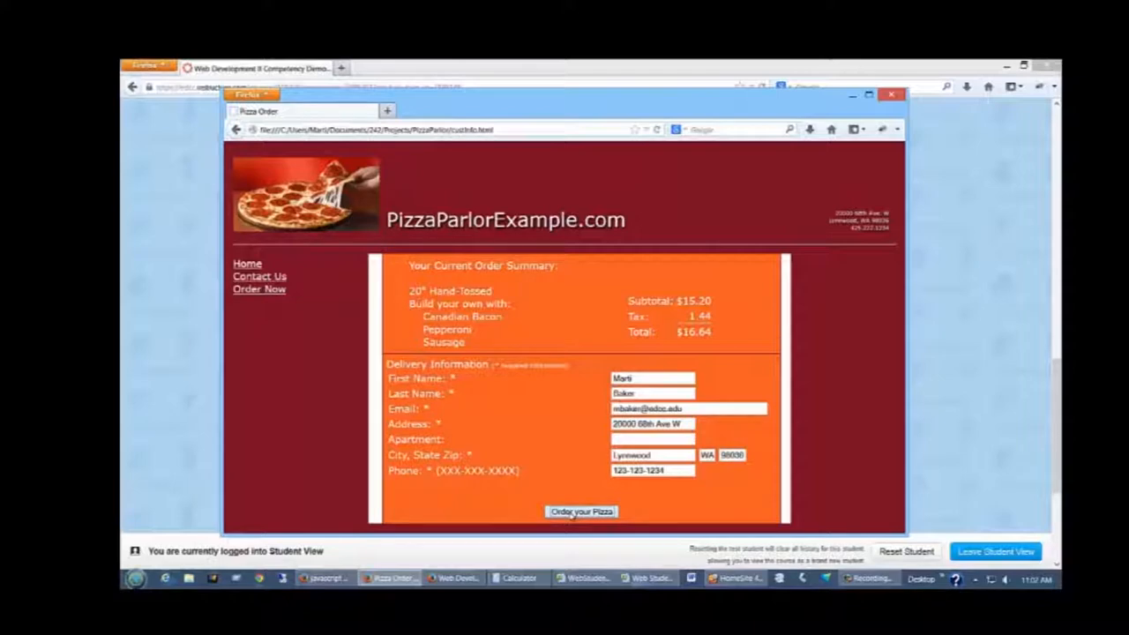
Step: Submit the delivery order and scroll the thank-you page down to the $16.64 total
{"action": "left_click", "coordinate": [581, 512]}
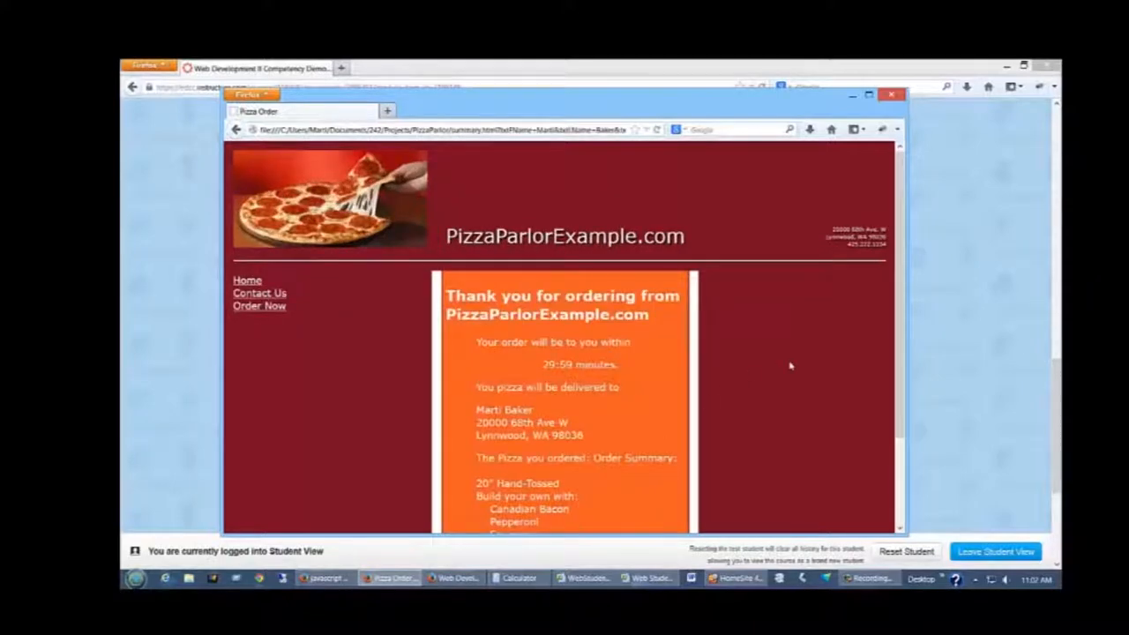
{"action": "scroll", "scroll_direction": "down", "scroll_amount": 3}
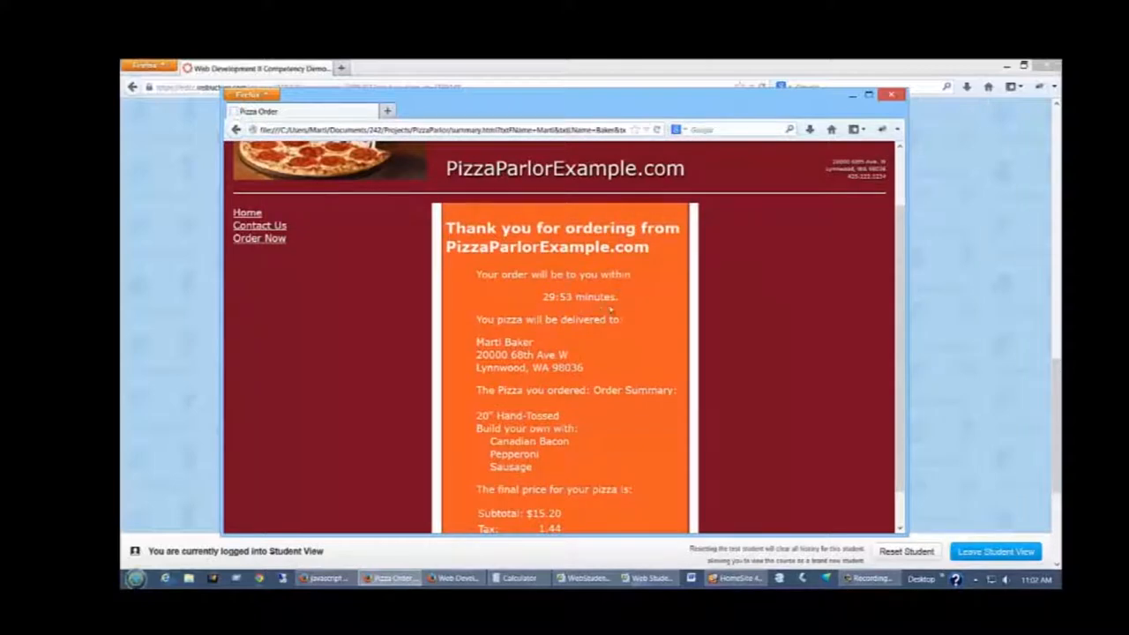
{"action": "mouse_move", "coordinate": [785, 301]}
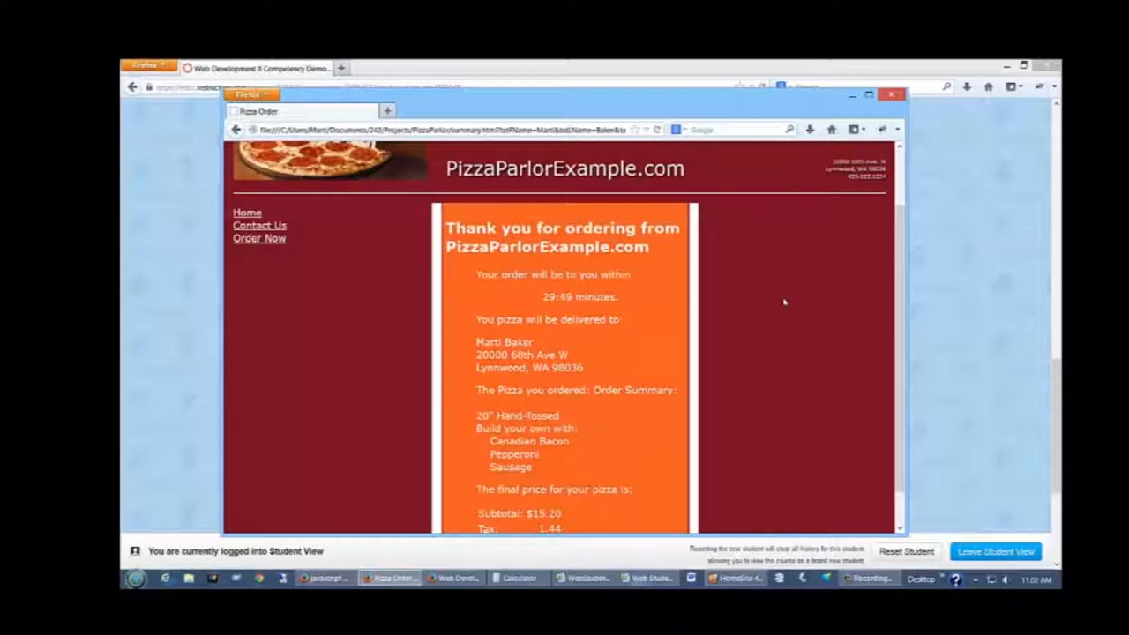
{"action": "scroll", "scroll_direction": "down", "scroll_amount": 3}
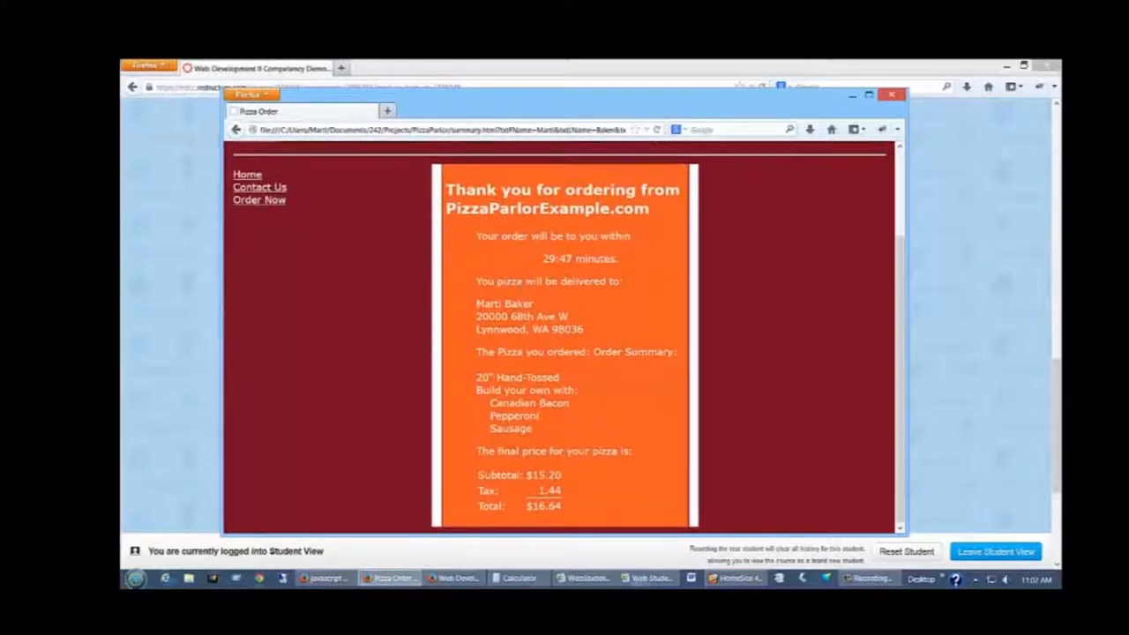